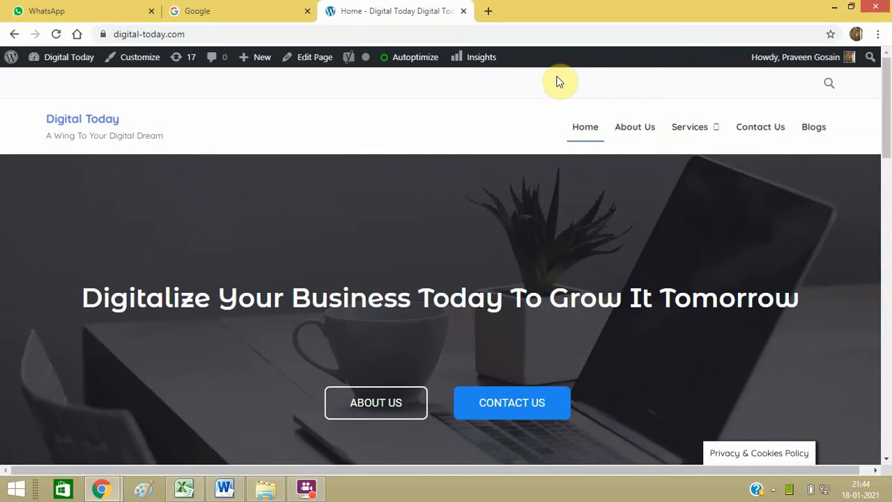
{"action": "mouse_move", "coordinate": [139, 58]}
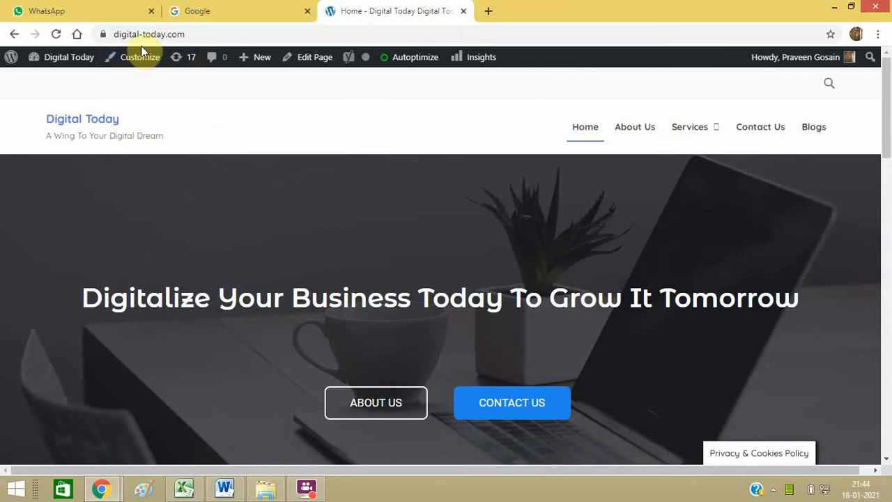
Step: Open the WordPress Dashboard from the Digital Today site menu in the admin bar
{"action": "left_click", "coordinate": [69, 57]}
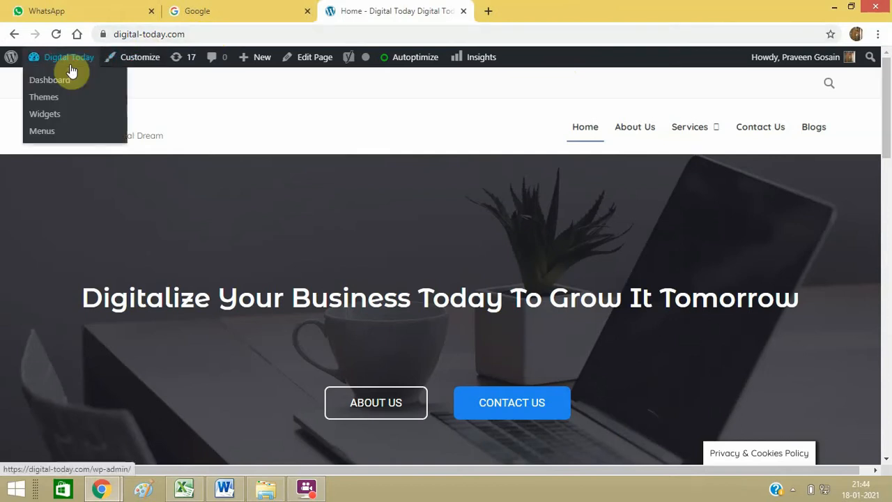
{"action": "left_click", "coordinate": [50, 80]}
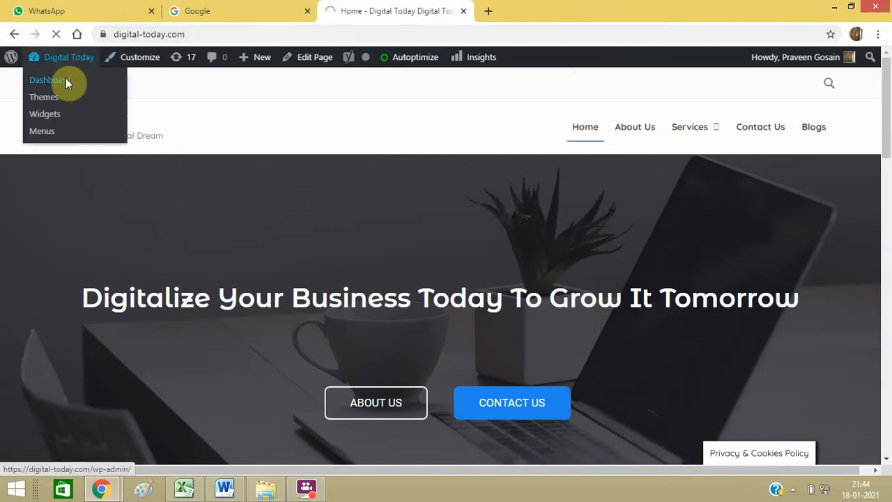
{"action": "left_click", "coordinate": [46, 79]}
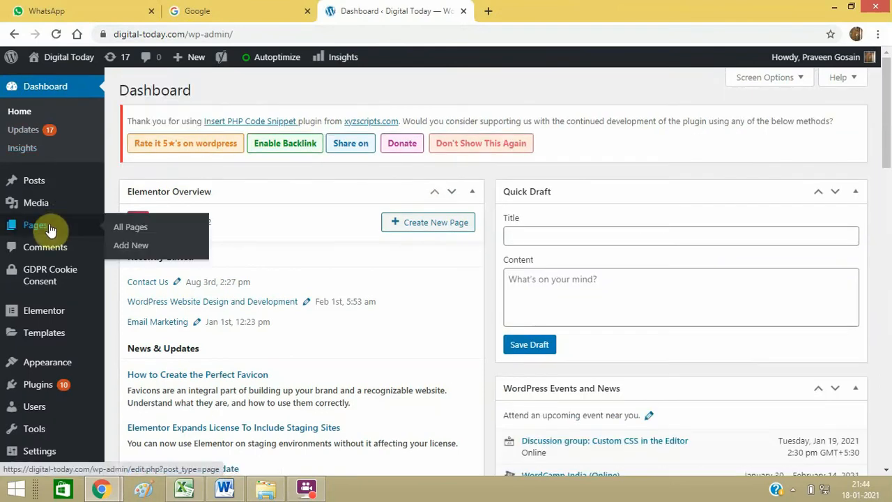
Step: Open the Home page from Pages > All Pages with Edit with Elementor
{"action": "left_click", "coordinate": [131, 226]}
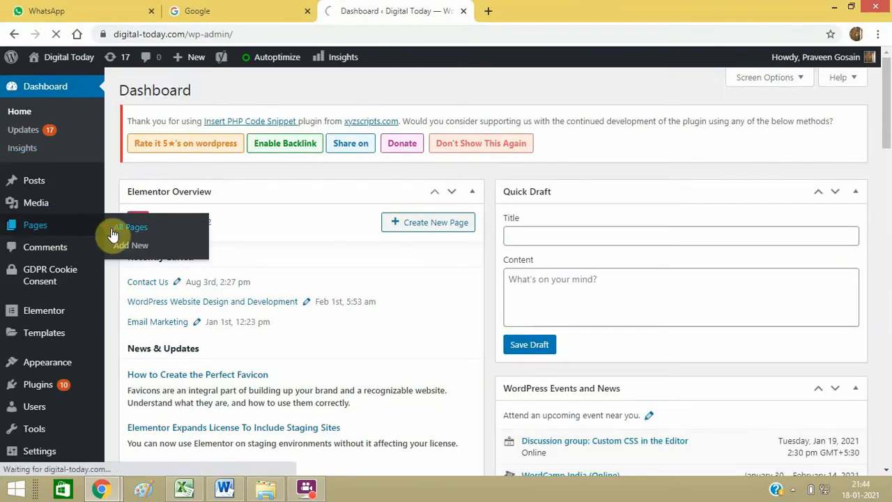
{"action": "left_click", "coordinate": [132, 227]}
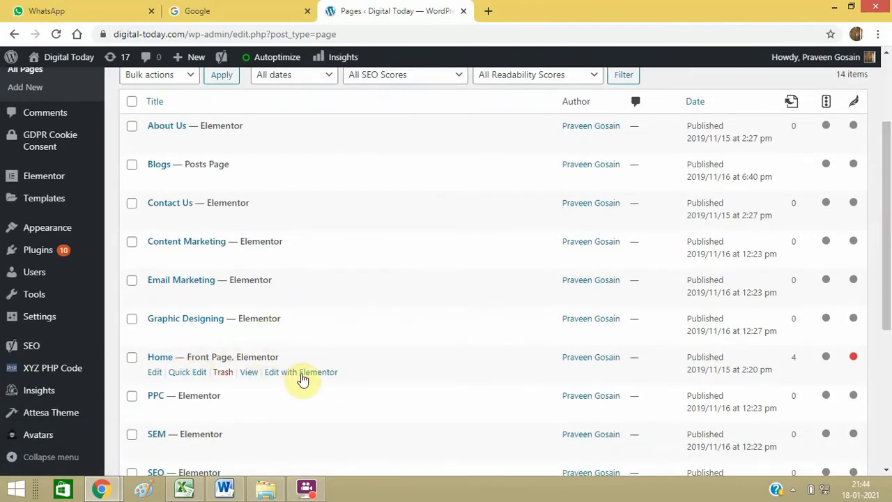
{"action": "left_click", "coordinate": [301, 372]}
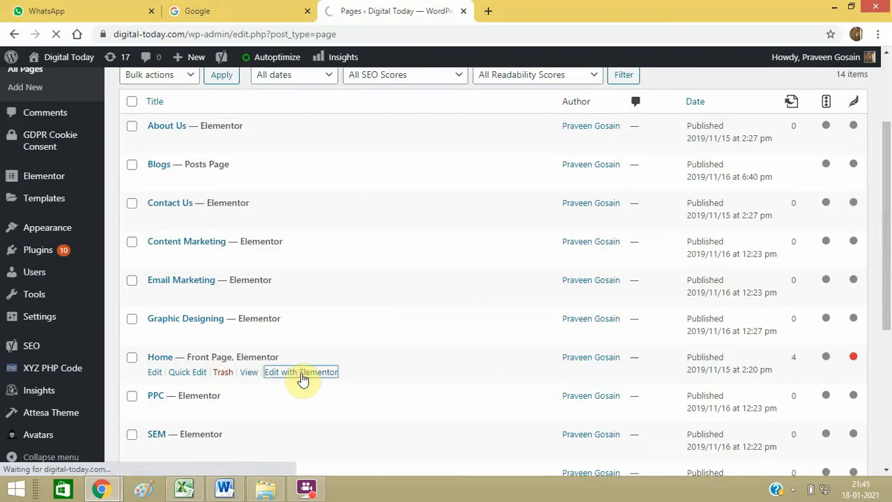
{"action": "left_click", "coordinate": [300, 371]}
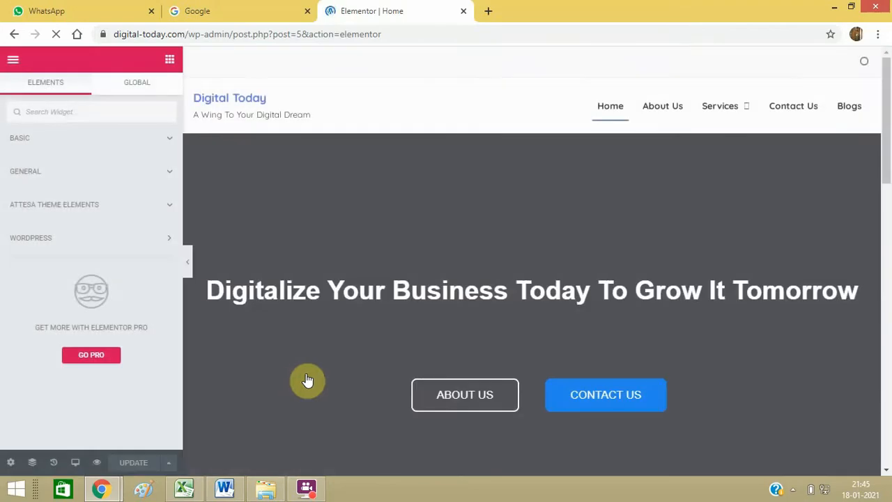
Step: Scroll the Elementor preview down to the Digital Services section
{"action": "scroll", "scroll_direction": "down", "scroll_amount": 3}
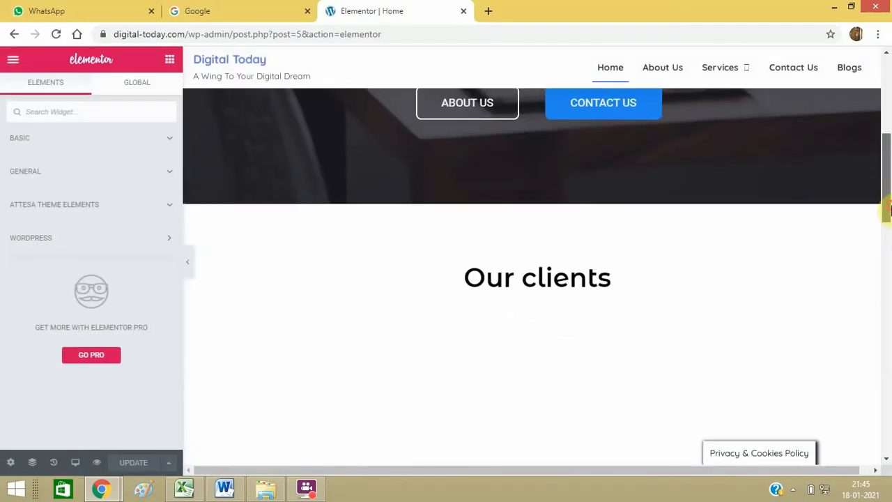
{"action": "scroll", "scroll_direction": "down", "scroll_amount": 3}
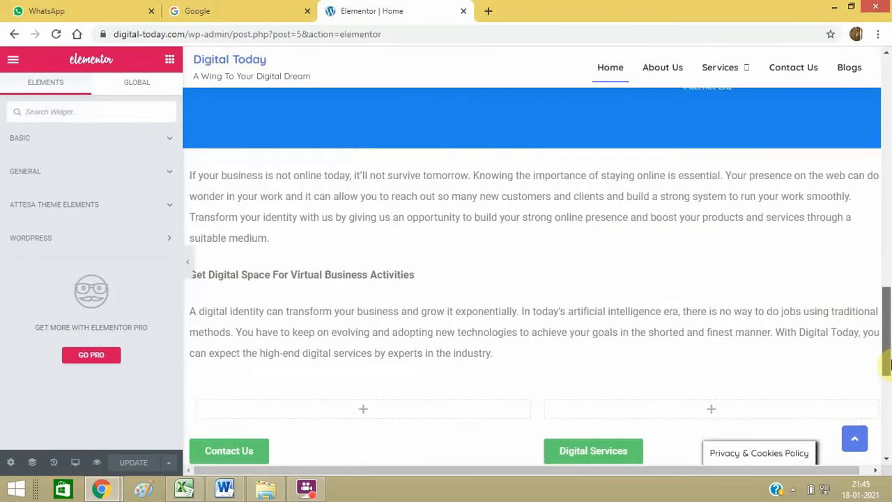
{"action": "scroll", "scroll_direction": "down", "scroll_amount": 3}
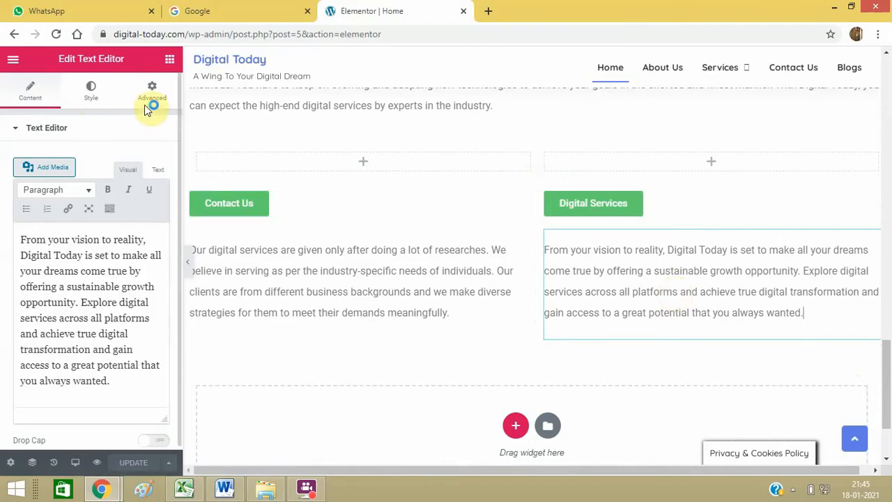
Step: Expand the Responsive section in the text widget's Advanced tab
{"action": "left_click", "coordinate": [151, 89]}
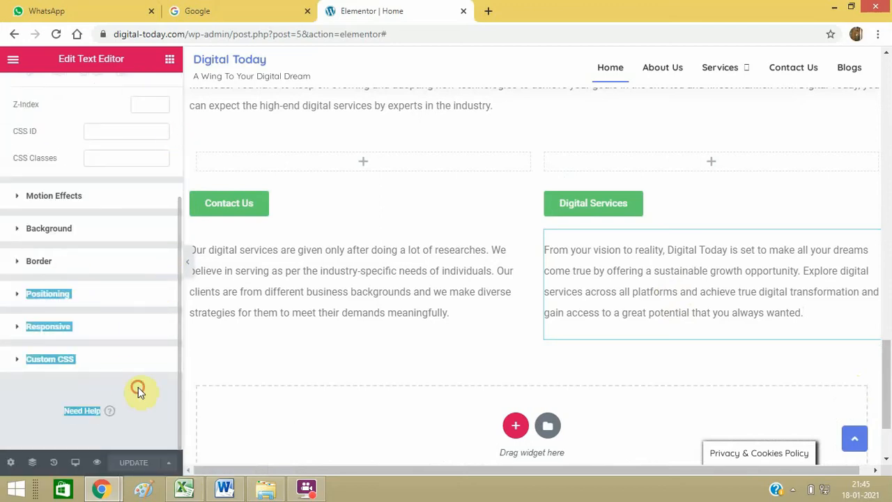
{"action": "left_click", "coordinate": [48, 291]}
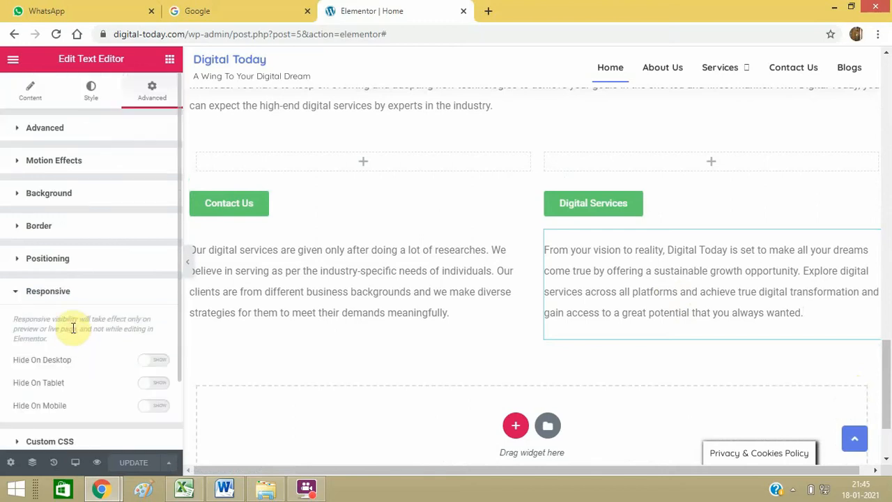
{"action": "mouse_move", "coordinate": [179, 270]}
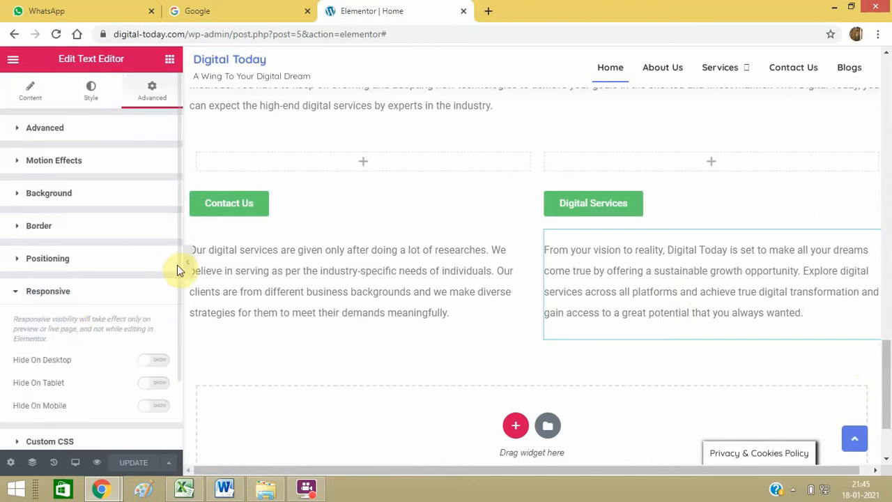
{"action": "scroll", "scroll_direction": "down", "scroll_amount": 3}
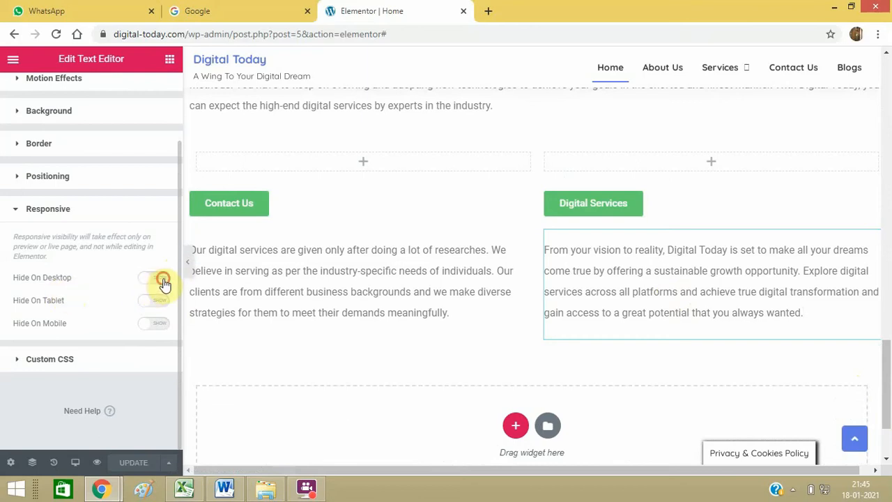
Step: Turn on Hide On Desktop, Tablet and Mobile, then update the page
{"action": "left_click", "coordinate": [154, 278]}
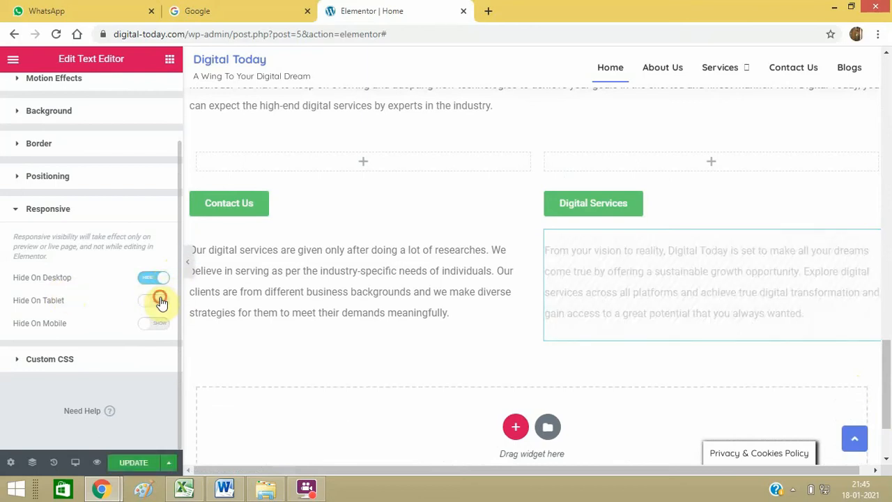
{"action": "left_click", "coordinate": [153, 299]}
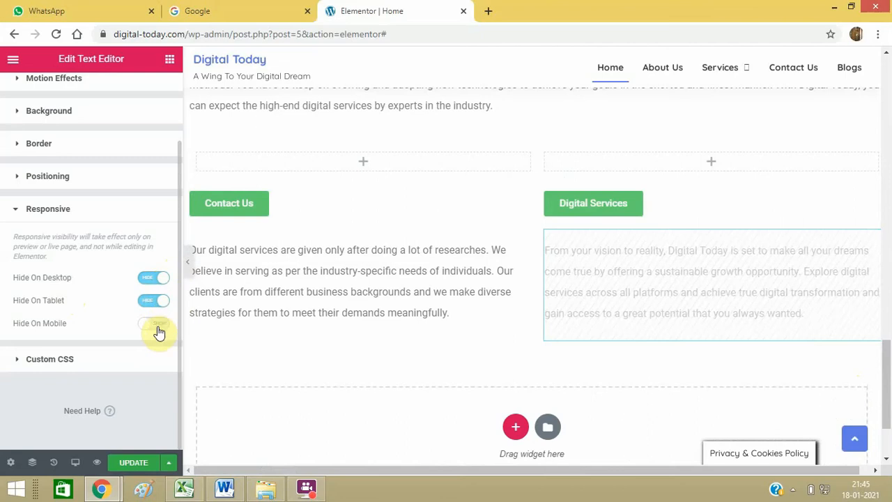
{"action": "left_click", "coordinate": [154, 323]}
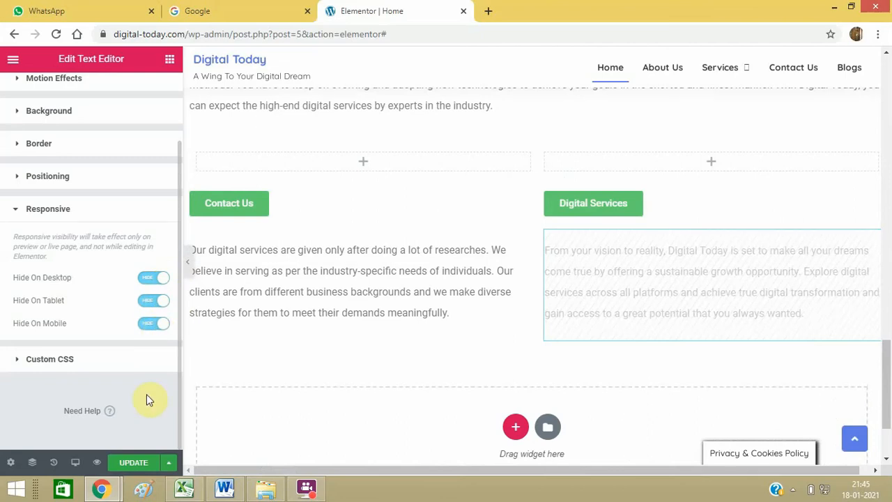
{"action": "mouse_move", "coordinate": [148, 446]}
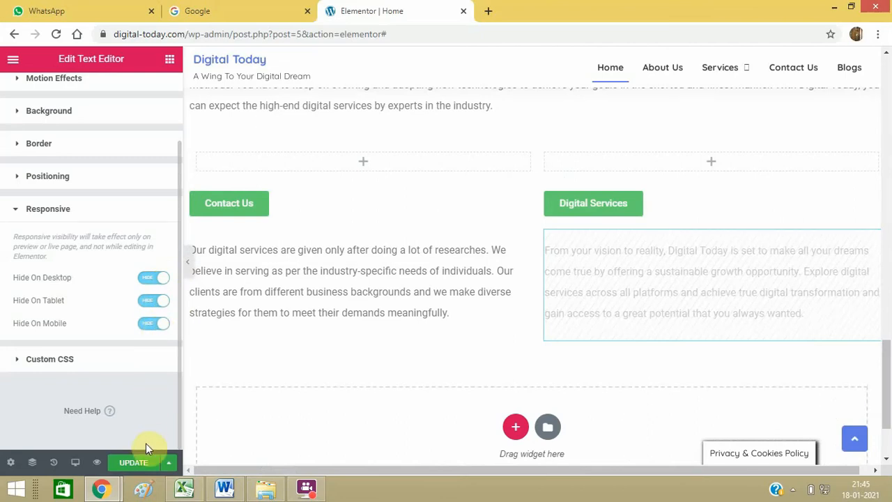
{"action": "mouse_move", "coordinate": [133, 462]}
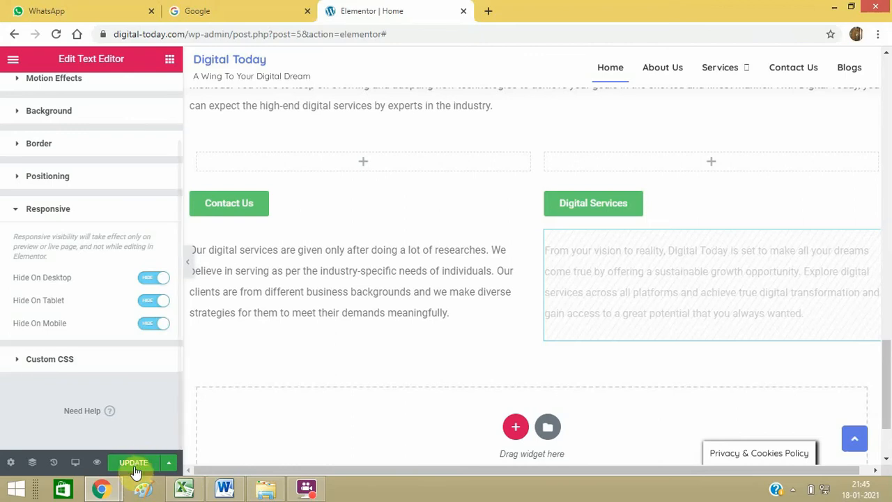
{"action": "mouse_move", "coordinate": [108, 418]}
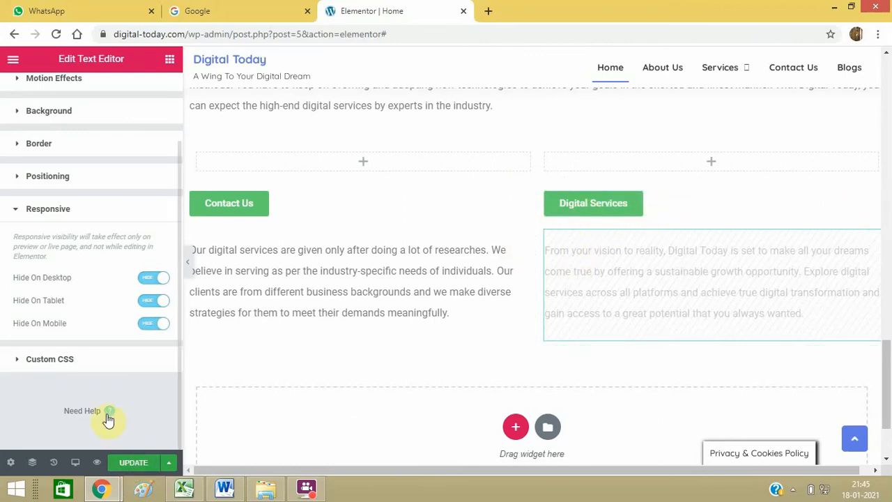
{"action": "mouse_move", "coordinate": [582, 364]}
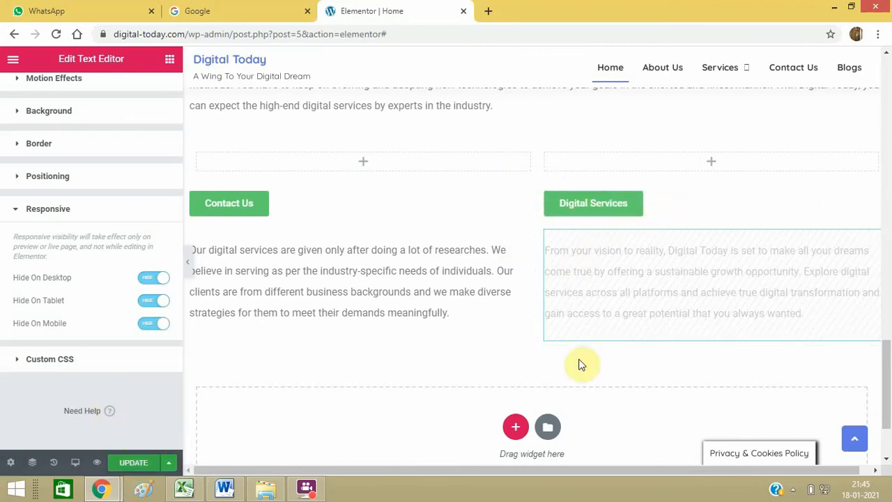
{"action": "mouse_move", "coordinate": [150, 474]}
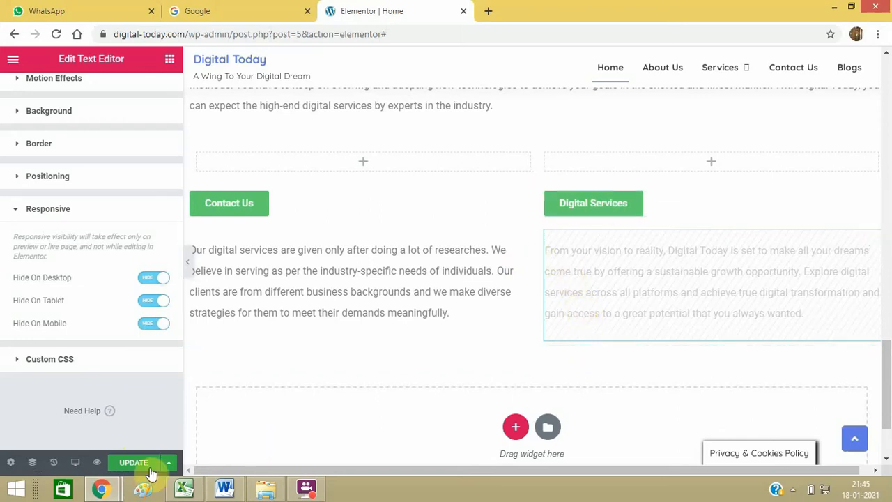
{"action": "left_click", "coordinate": [133, 461]}
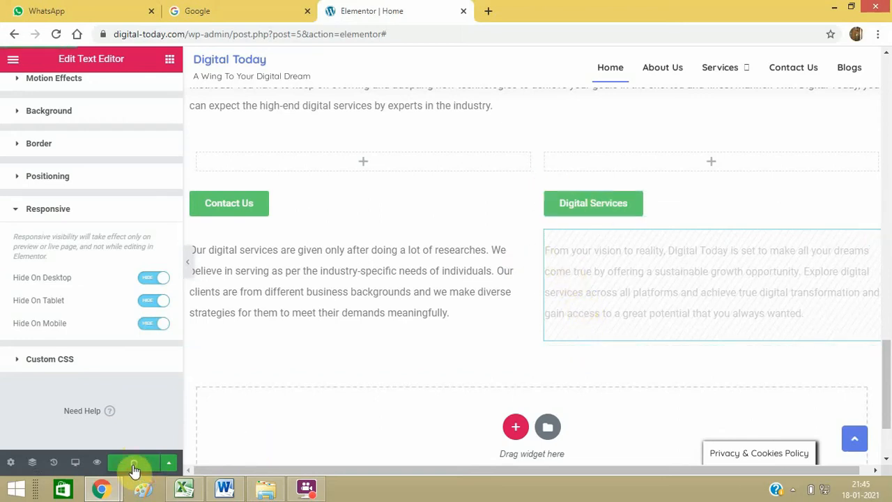
{"action": "left_click", "coordinate": [132, 462]}
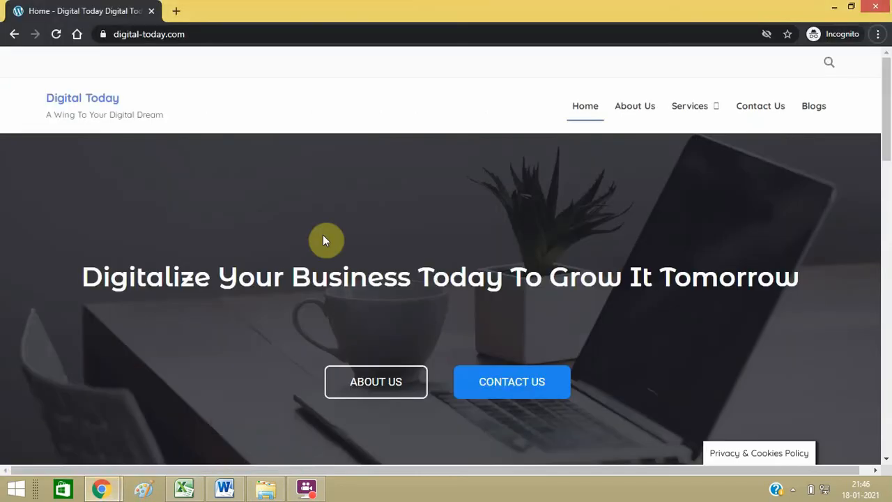
Step: Scroll to Digital Services in Incognito and reload the live homepage twice
{"action": "scroll", "scroll_direction": "down", "scroll_amount": 3}
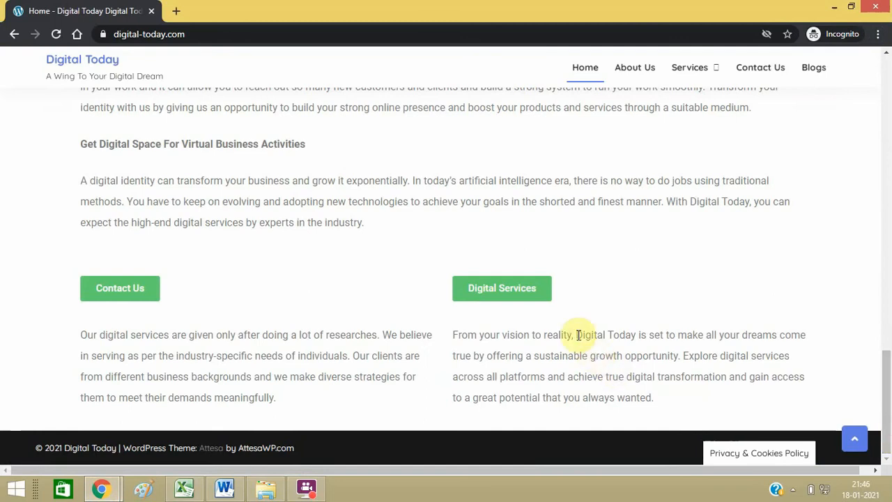
{"action": "left_click", "coordinate": [55, 34]}
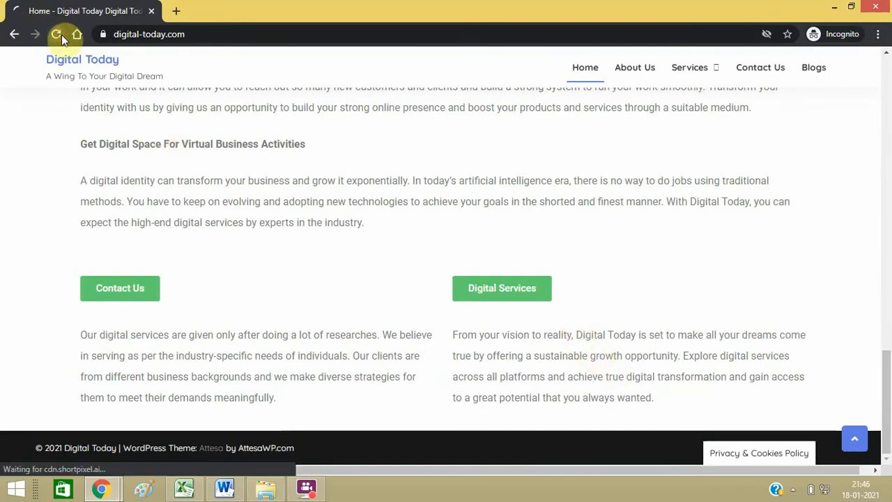
{"action": "left_click", "coordinate": [57, 34]}
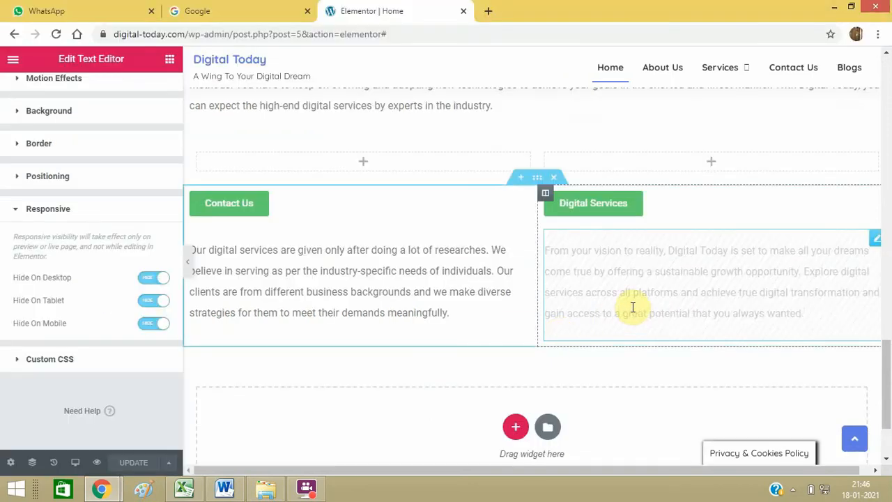
Step: Select the Digital Services text widget and update the page with it visible
{"action": "left_click", "coordinate": [264, 285]}
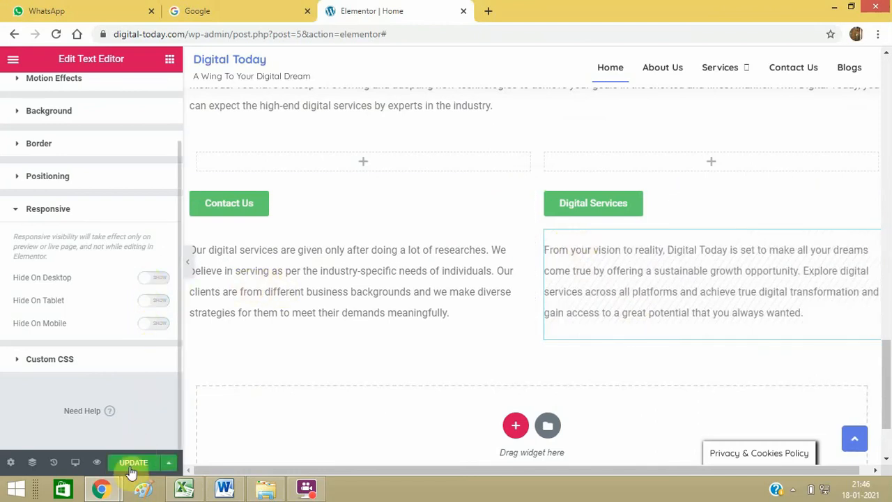
{"action": "left_click", "coordinate": [133, 462]}
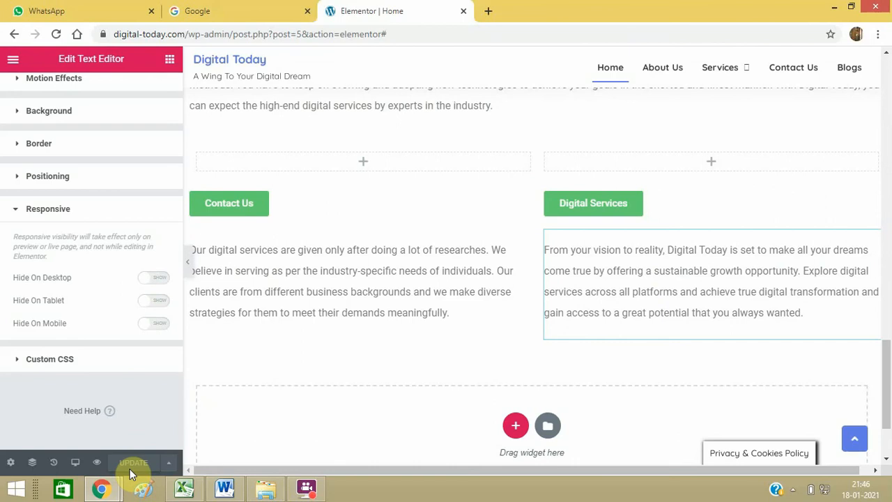
{"action": "mouse_move", "coordinate": [246, 397]}
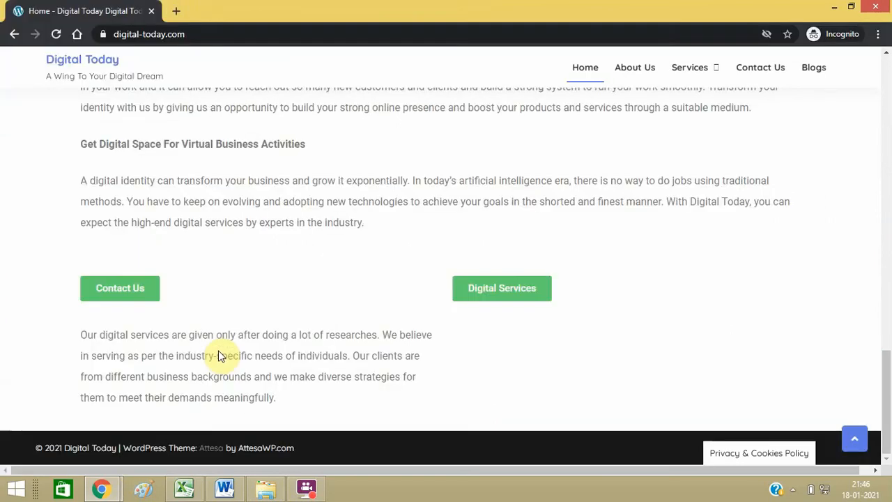
{"action": "mouse_move", "coordinate": [605, 370]}
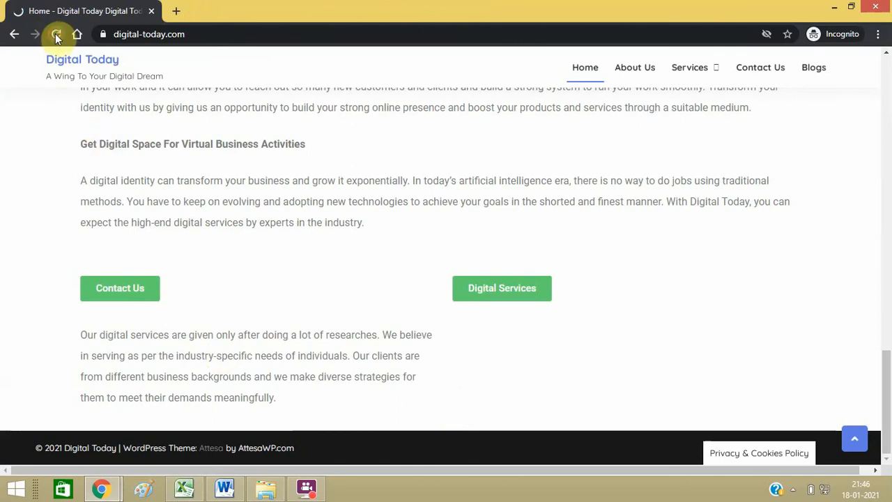
Step: Reload the live homepage in Incognito to confirm the Digital Services text returns
{"action": "left_click", "coordinate": [56, 33]}
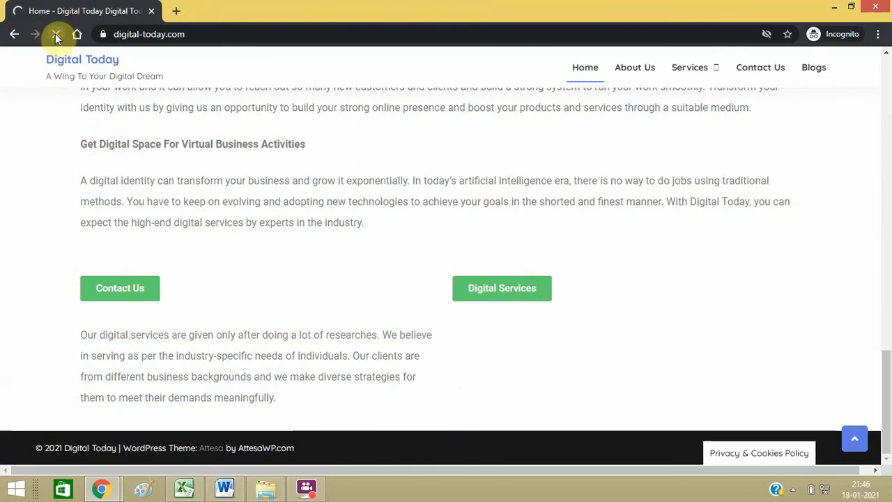
{"action": "left_click", "coordinate": [56, 34]}
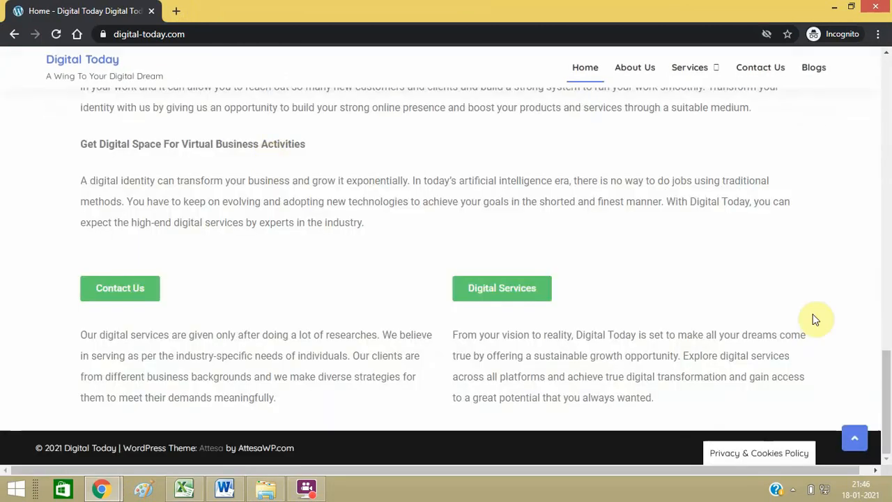
{"action": "mouse_move", "coordinate": [390, 333]}
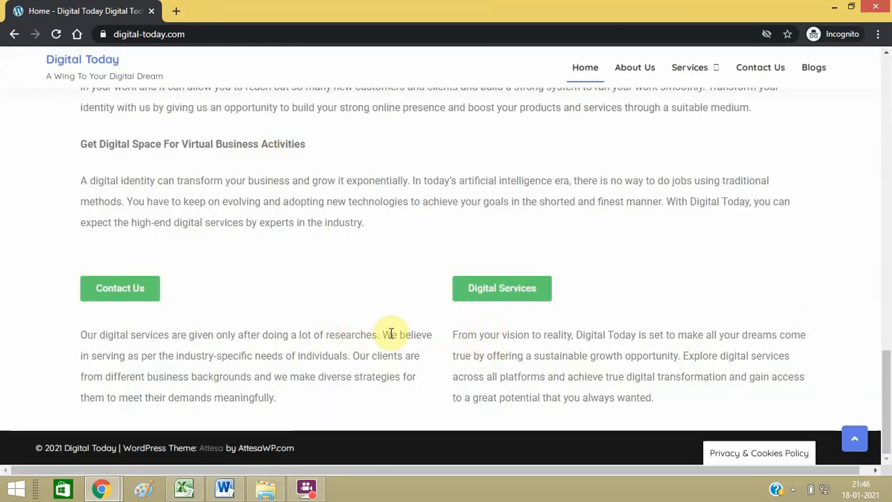